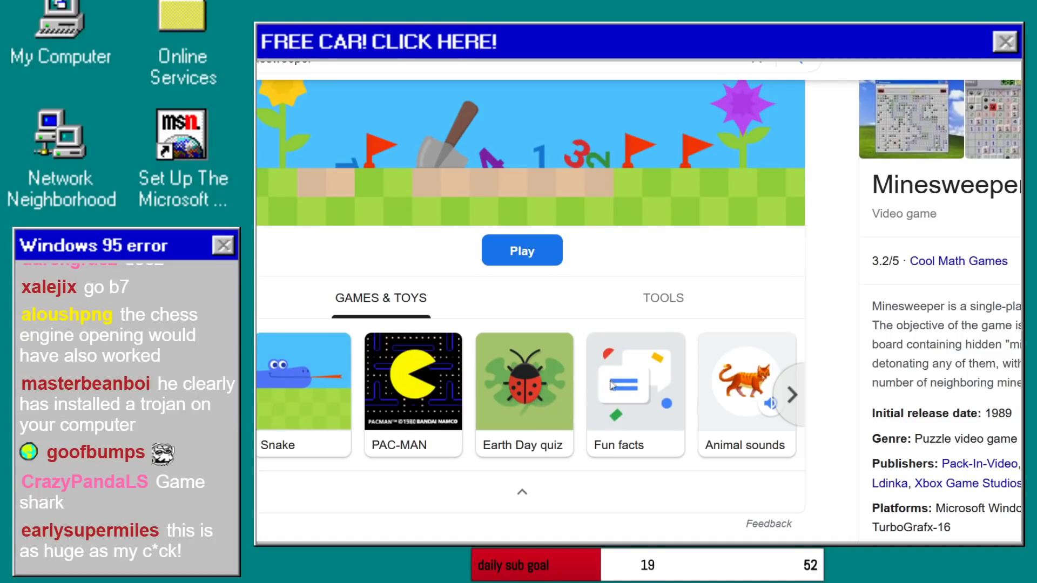
# Start the Google Earth Day Quiz and answer its questions to get the honey badger result.
pyautogui.click(523, 382)
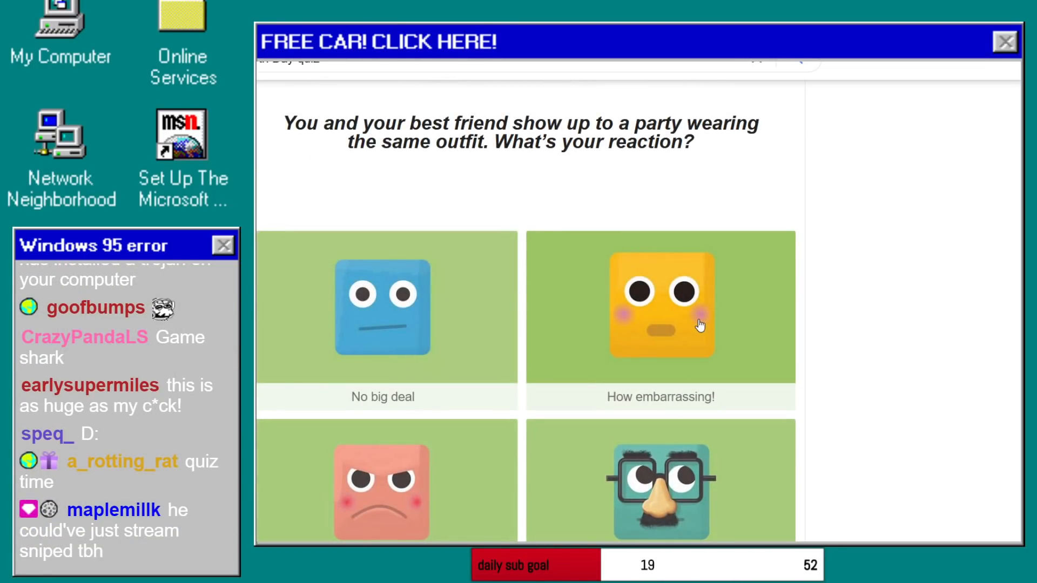
pyautogui.scroll(-3)
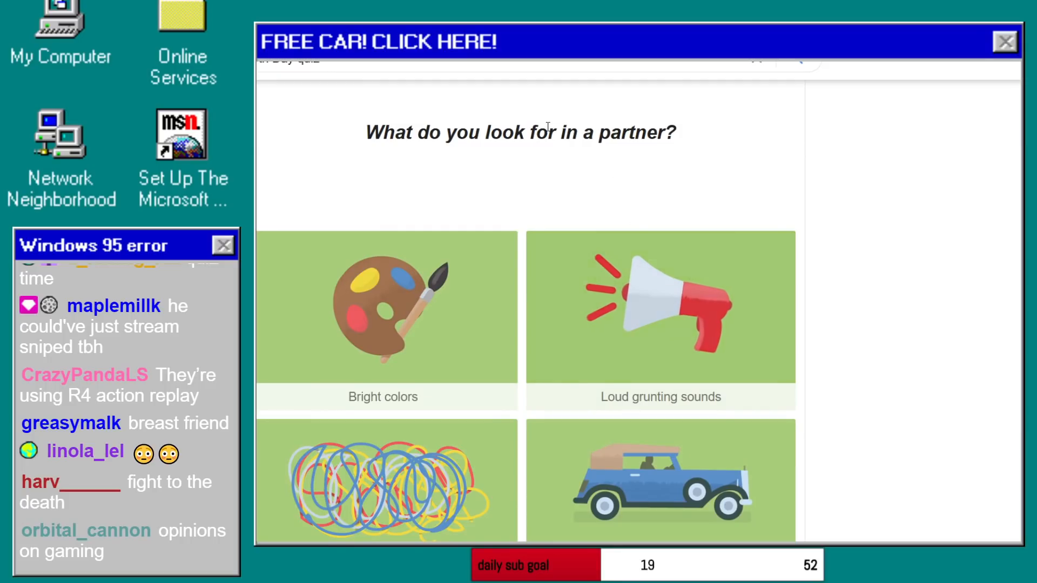
pyautogui.scroll(-3)
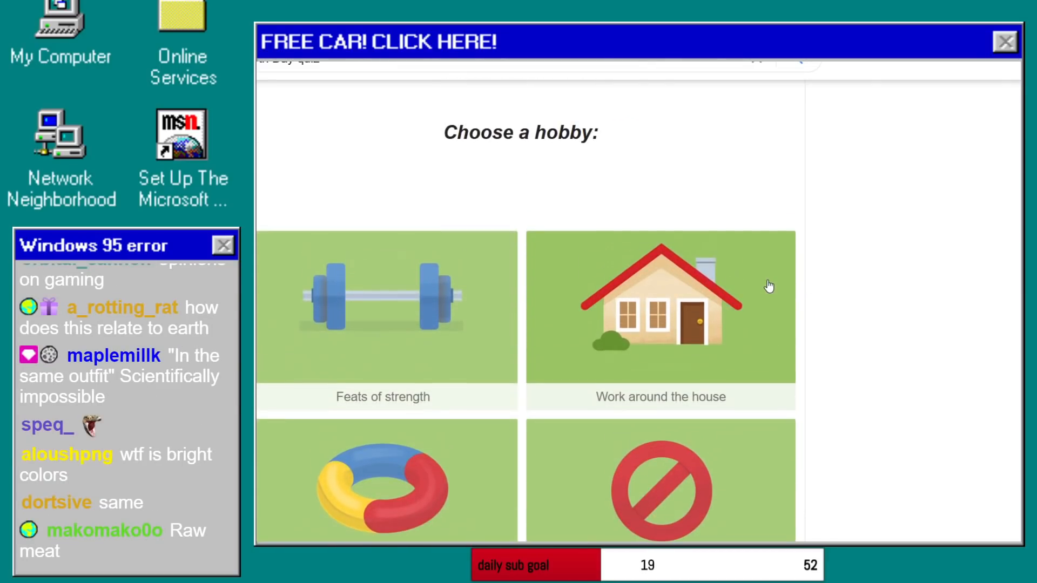
pyautogui.scroll(-3)
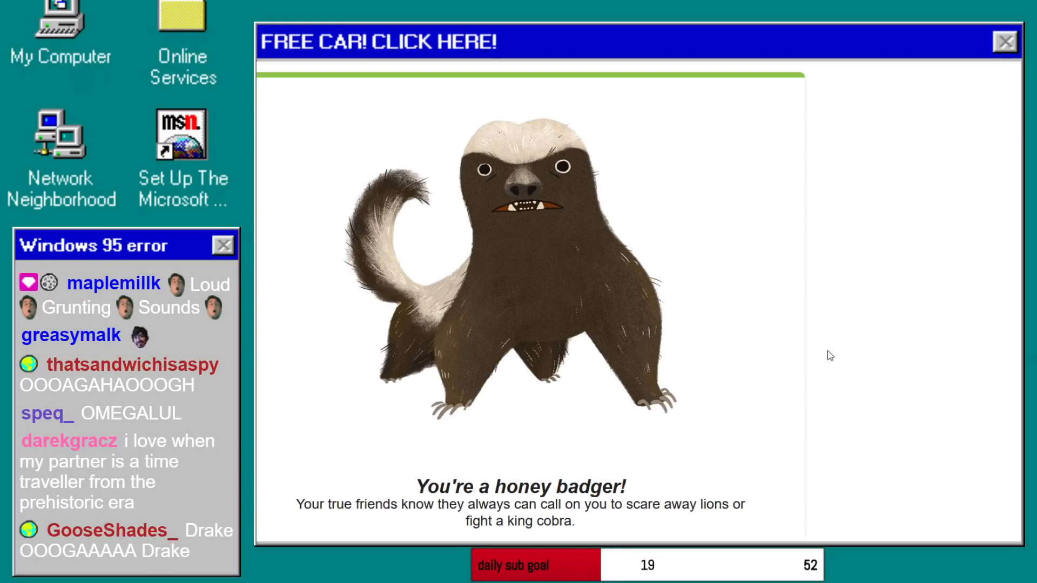
# Leave the honey badger quiz result and bring up Run 3 on Coolmath Games.
pyautogui.scroll(-3)
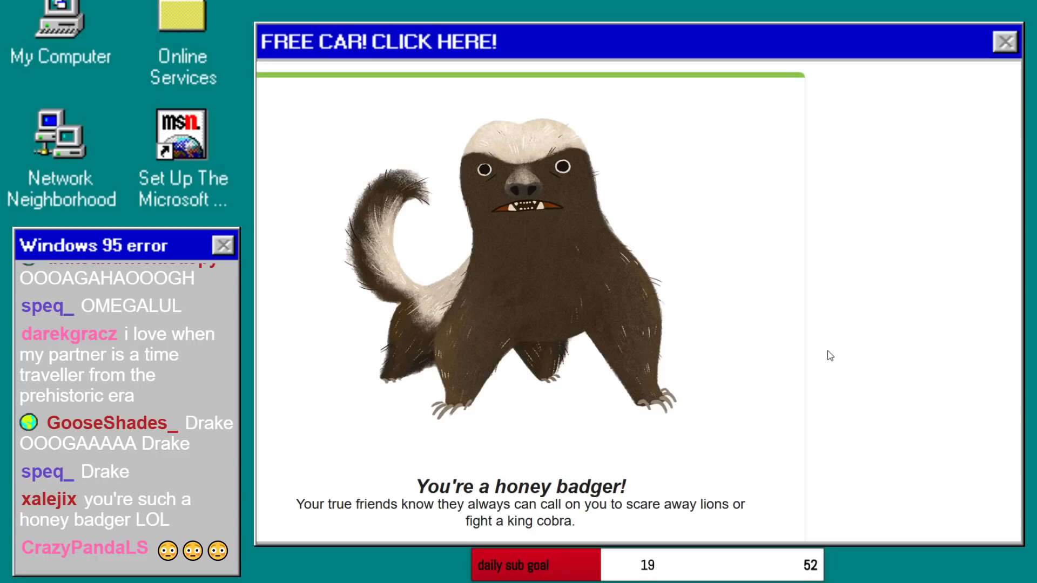
pyautogui.moveTo(535, 228)
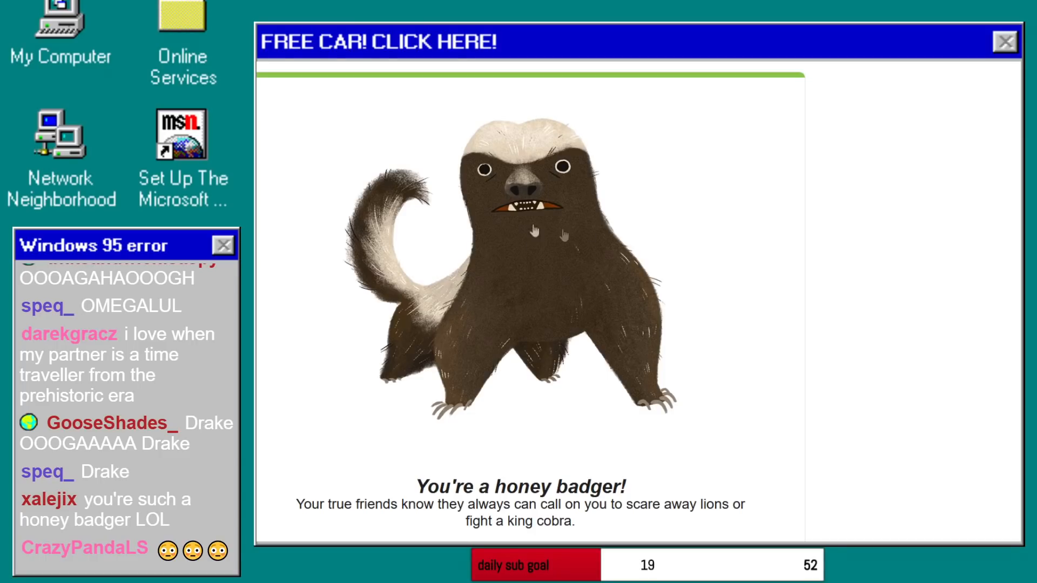
pyautogui.moveTo(618, 147)
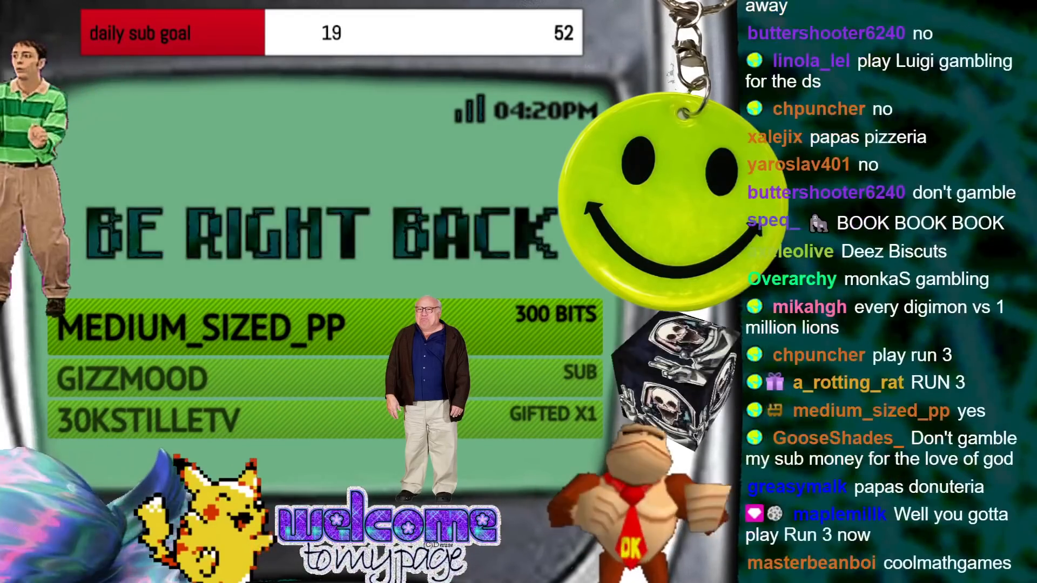
pyautogui.scroll(-3)
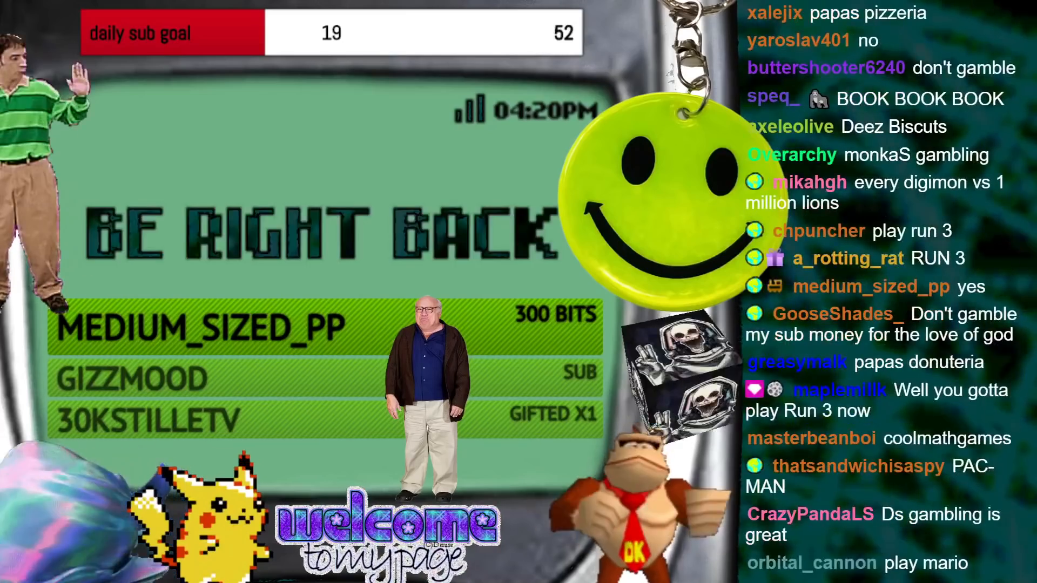
pyautogui.scroll(-3)
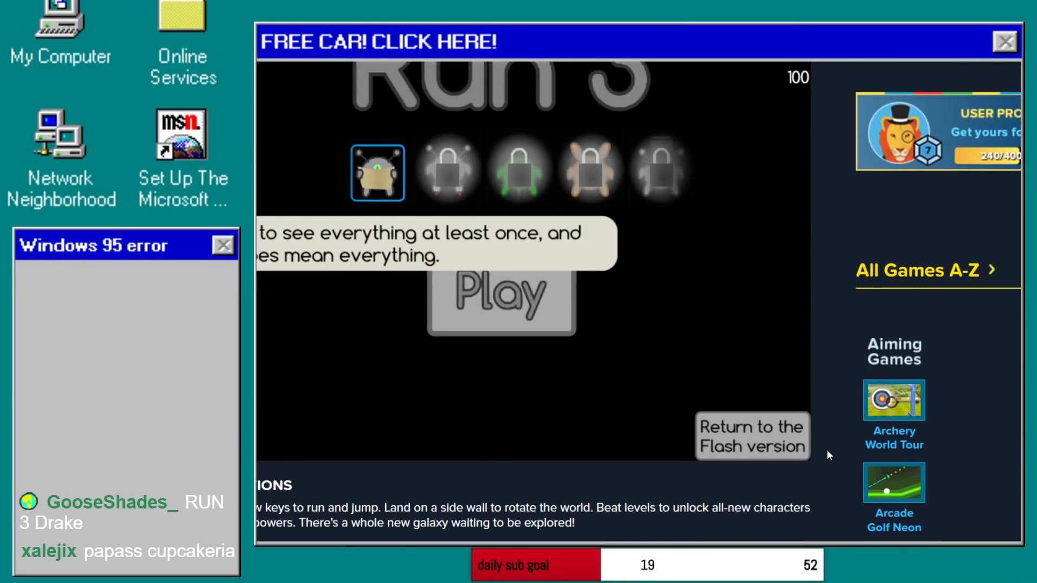
# Scroll down to the Run 3 title screen and start playing.
pyautogui.scroll(-3)
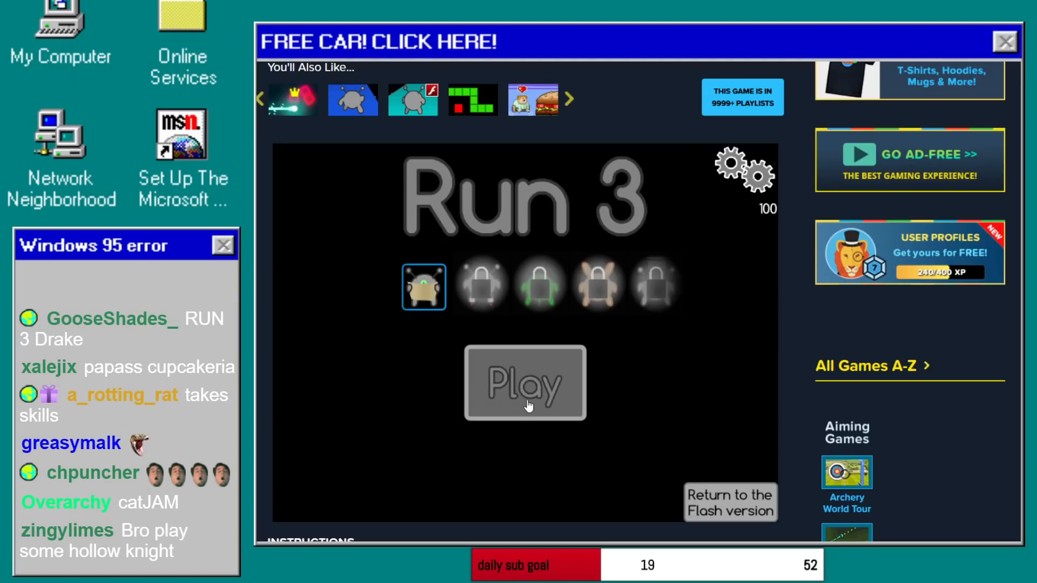
pyautogui.click(524, 383)
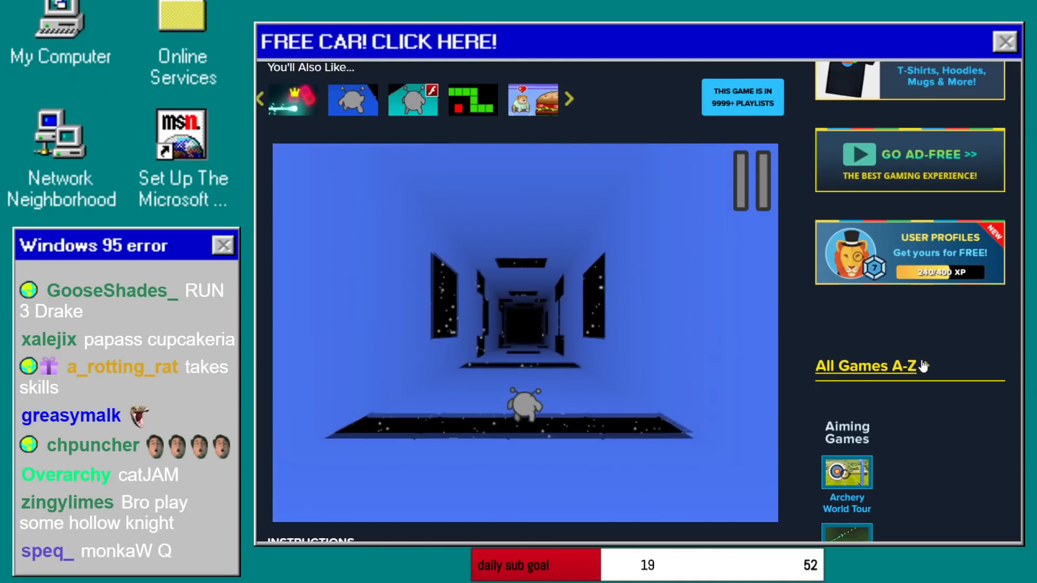
# Pause Run 3 to view the Level 1 menu, then resume playing.
pyautogui.click(752, 180)
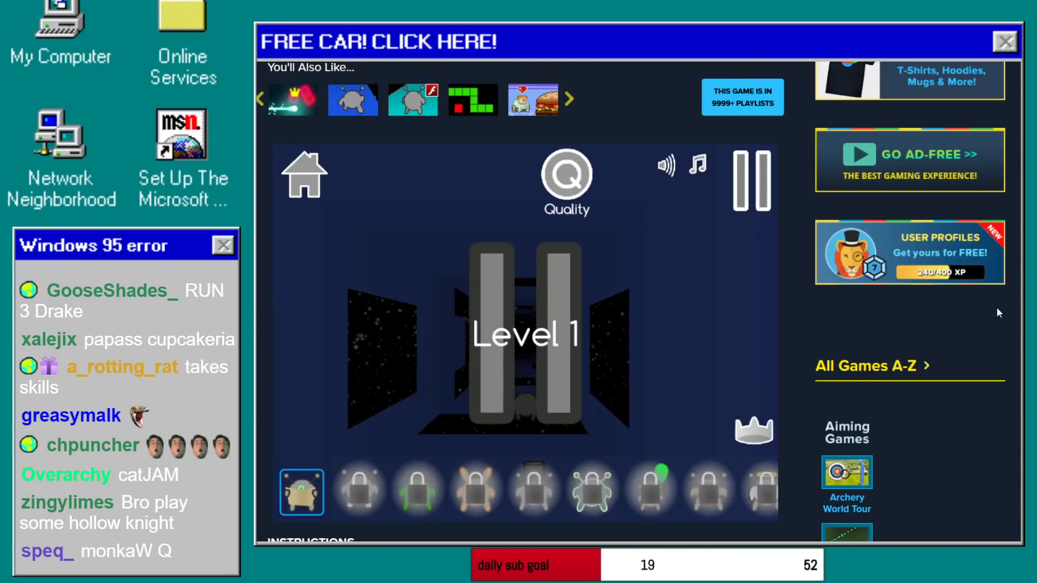
pyautogui.click(565, 175)
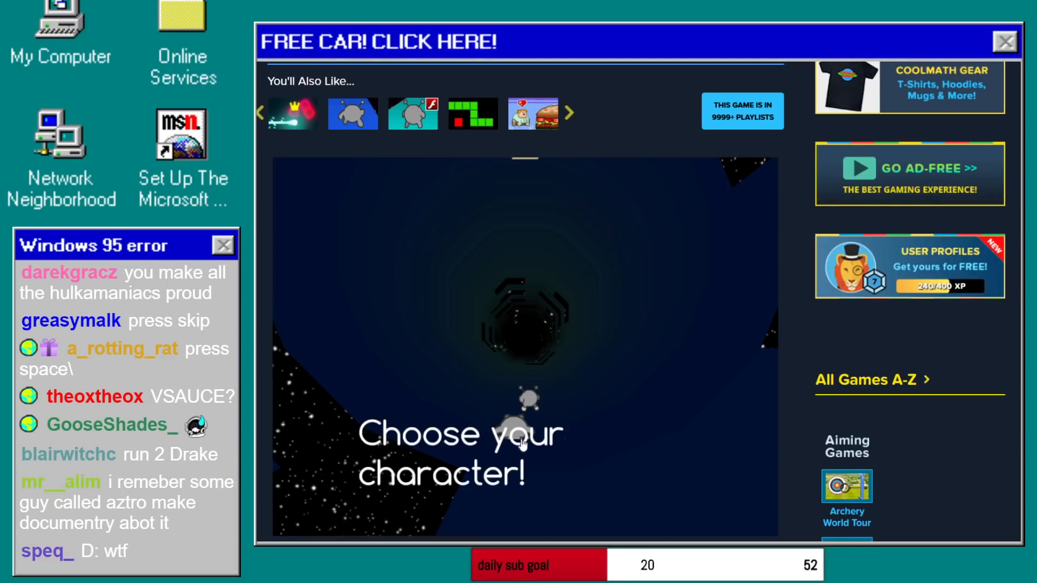
# Advance the character selection scene and keep running through the cyan tunnel level.
pyautogui.click(525, 443)
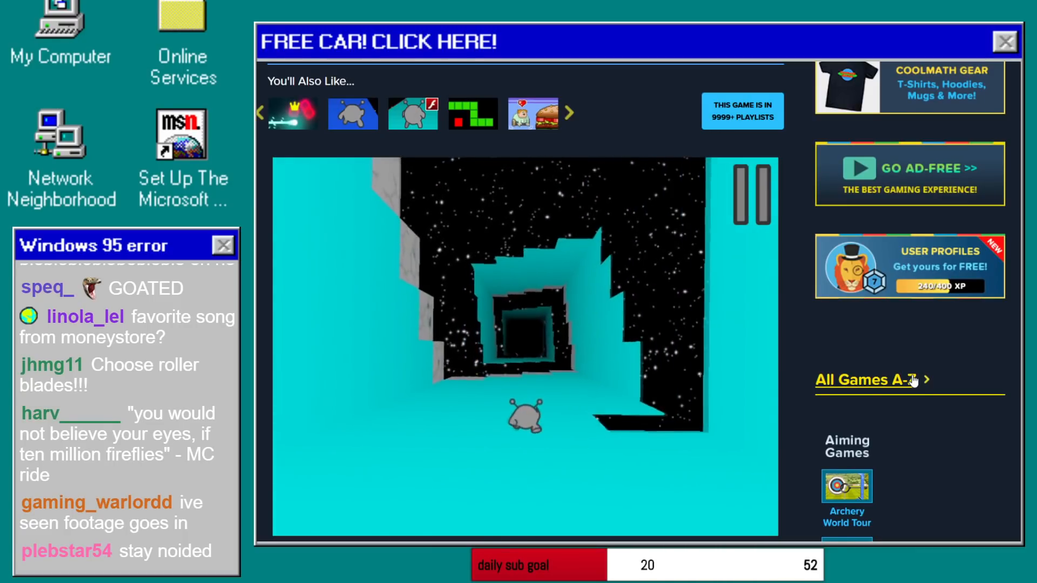
pyautogui.click(750, 192)
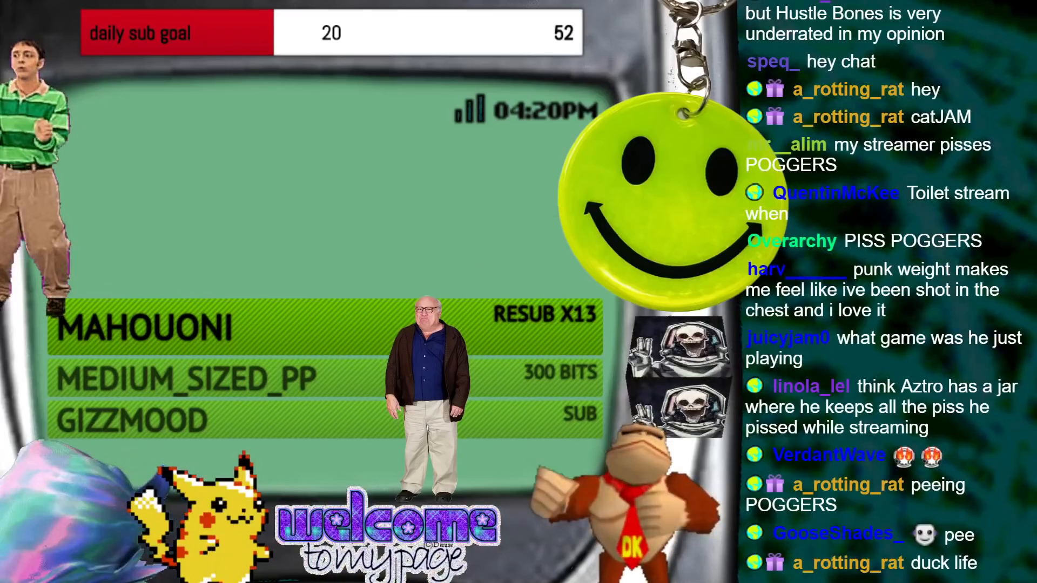
pyautogui.scroll(-3)
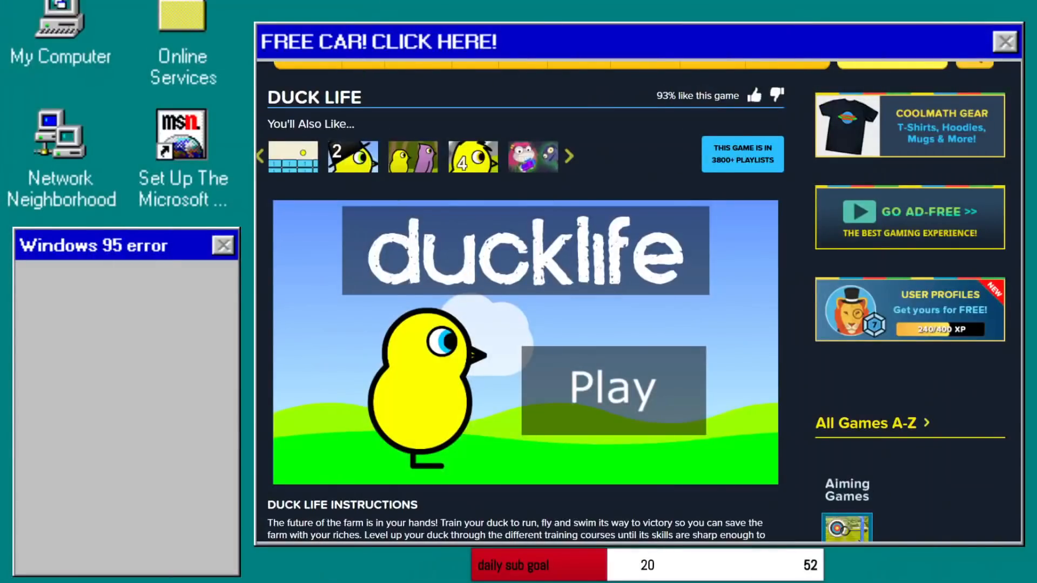
# Start Duck Life and page through the tornado, duck egg, trophy and rebuild-the-farm slides.
pyautogui.click(612, 388)
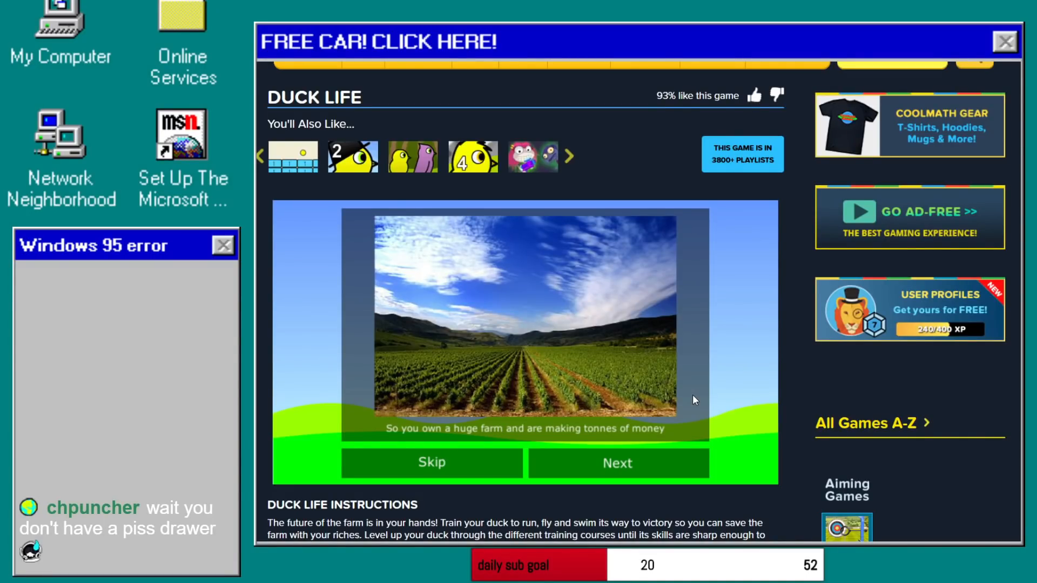
pyautogui.click(616, 463)
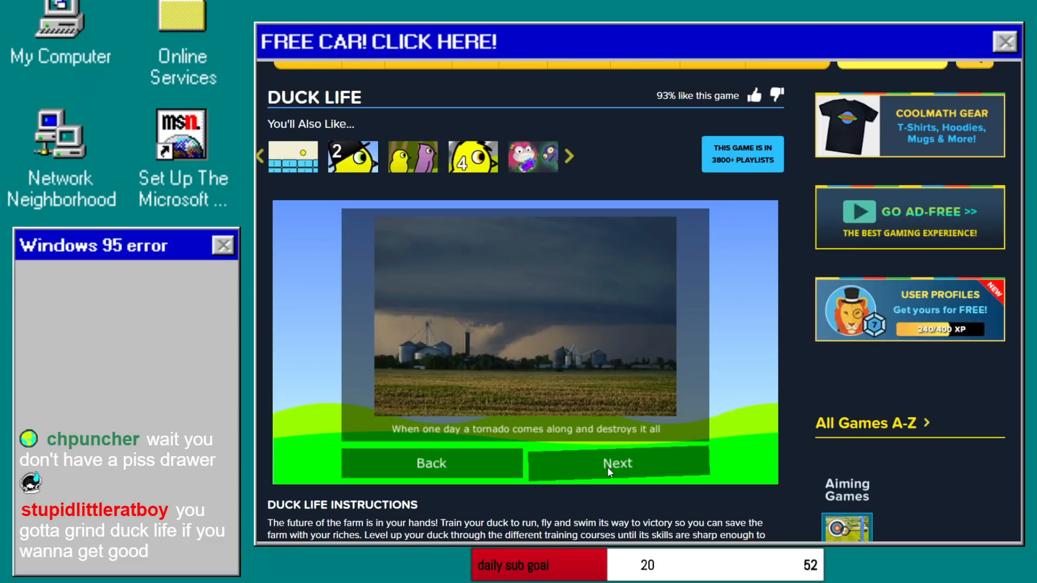
pyautogui.click(618, 463)
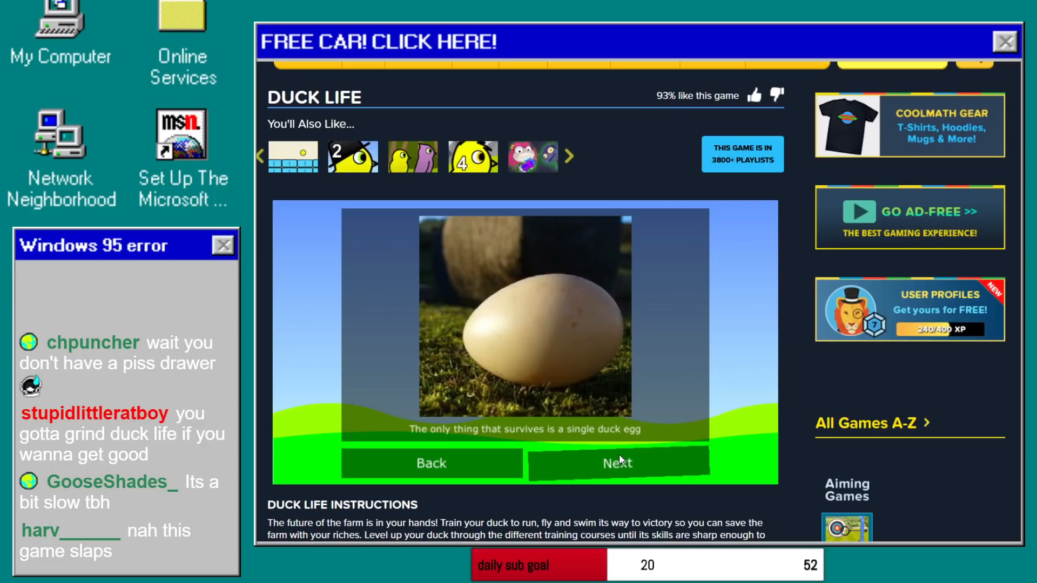
pyautogui.click(617, 463)
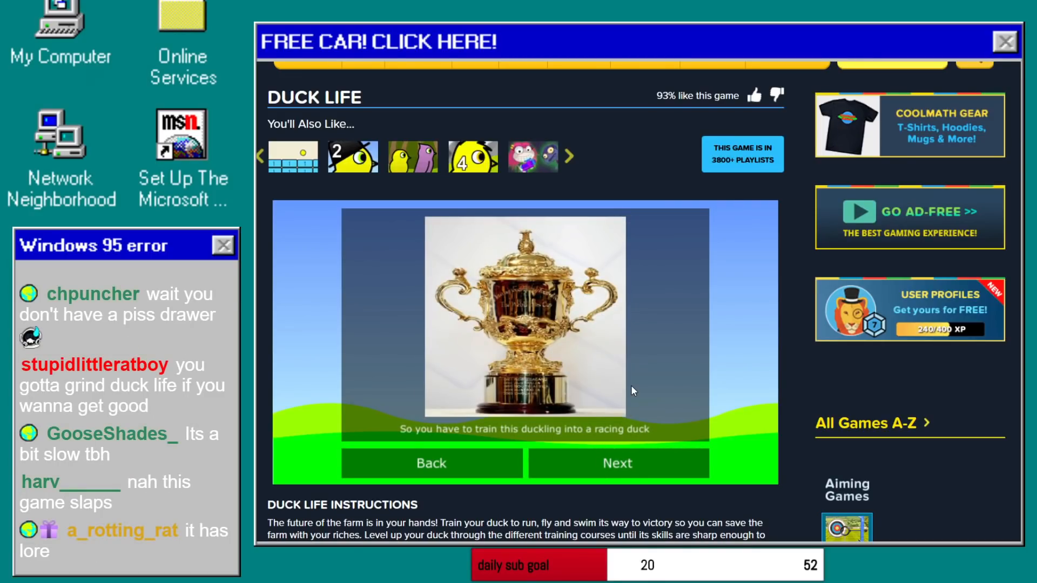
pyautogui.click(618, 463)
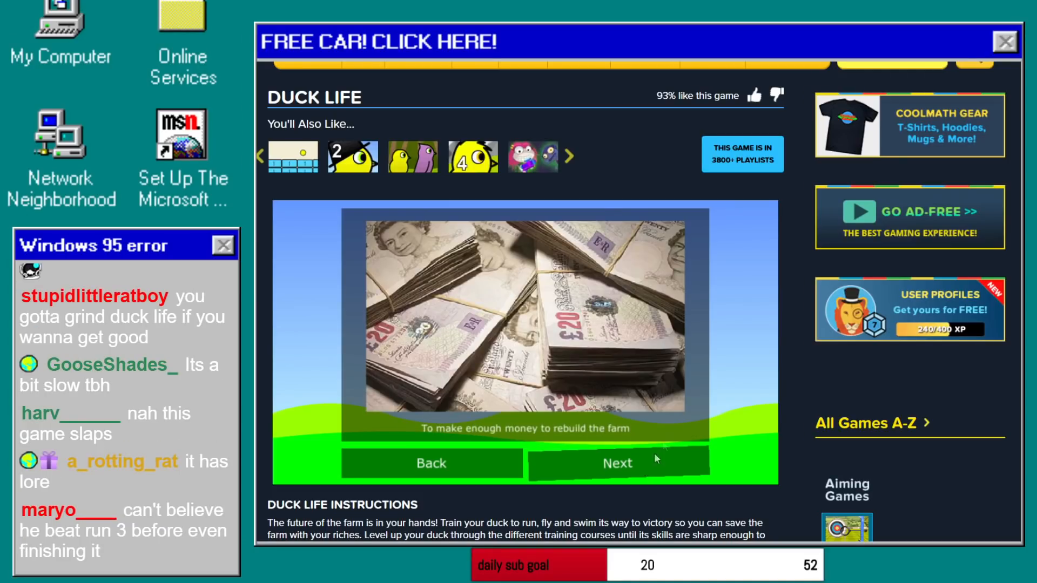
pyautogui.moveTo(645, 469)
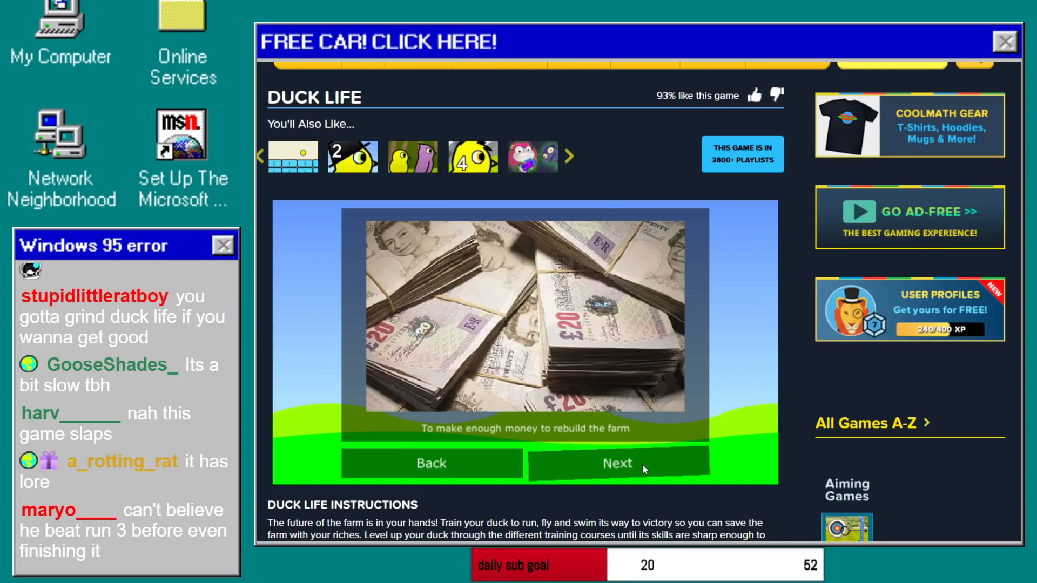
pyautogui.click(616, 463)
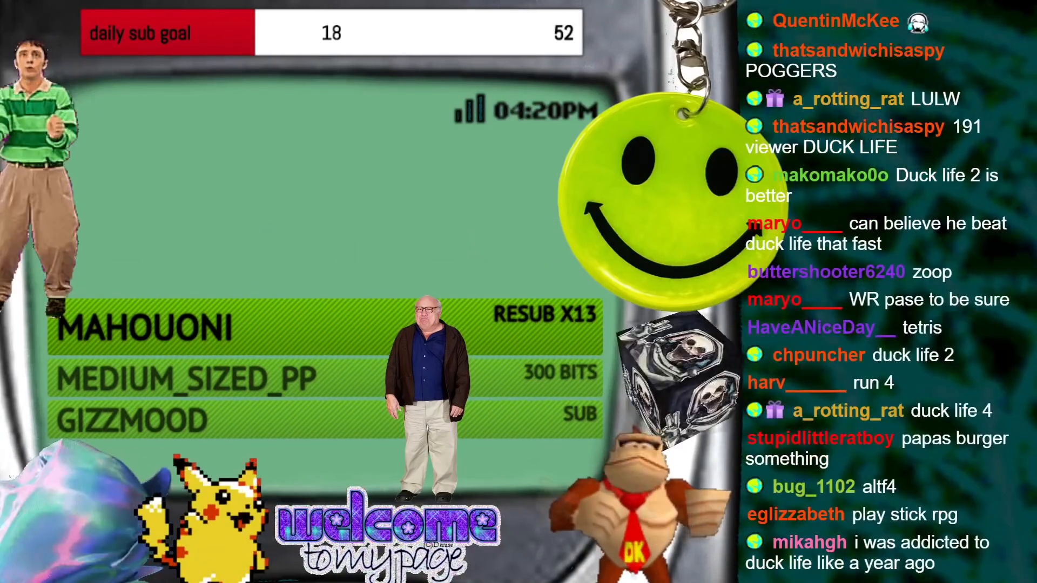
pyautogui.scroll(-3)
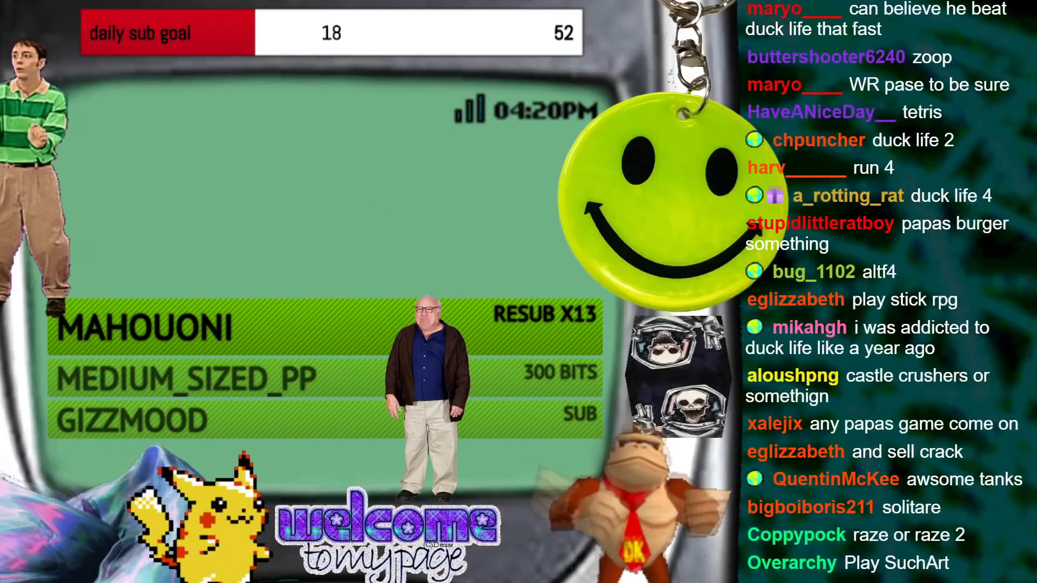
pyautogui.scroll(-3)
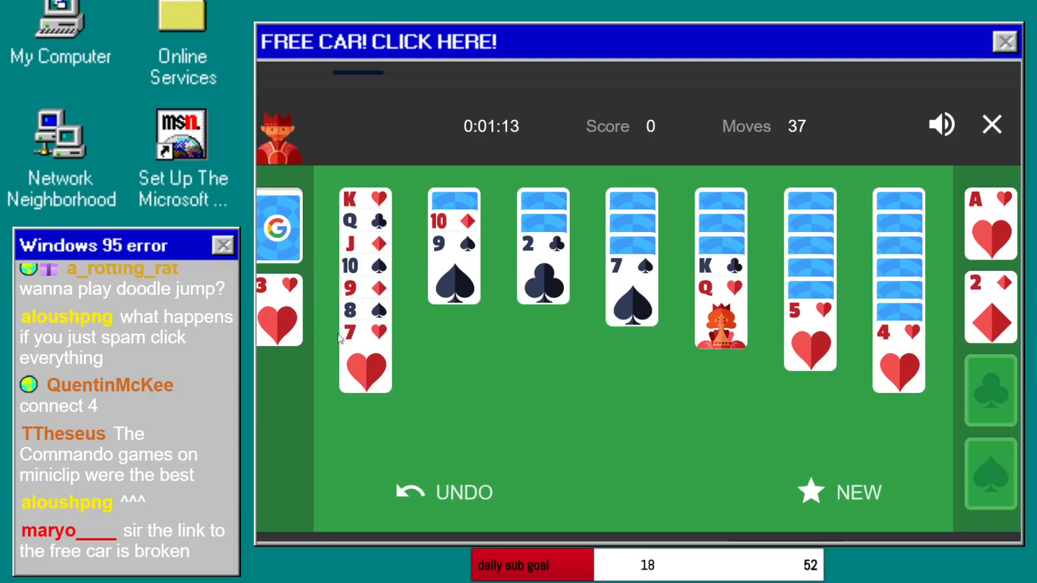
pyautogui.moveTo(291, 311)
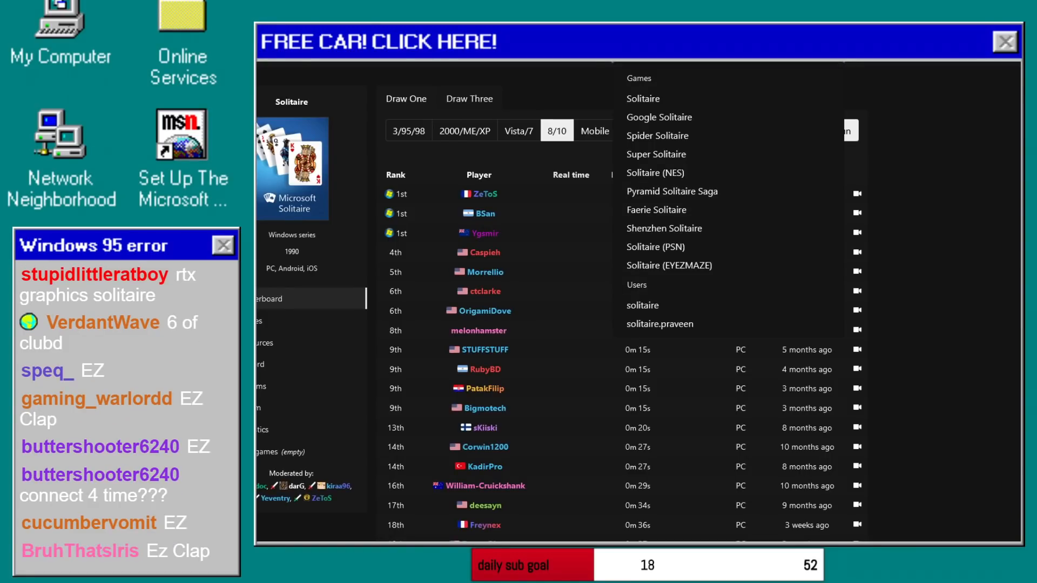
# Select Google Solitaire from the speedrun.com search results.
pyautogui.click(659, 117)
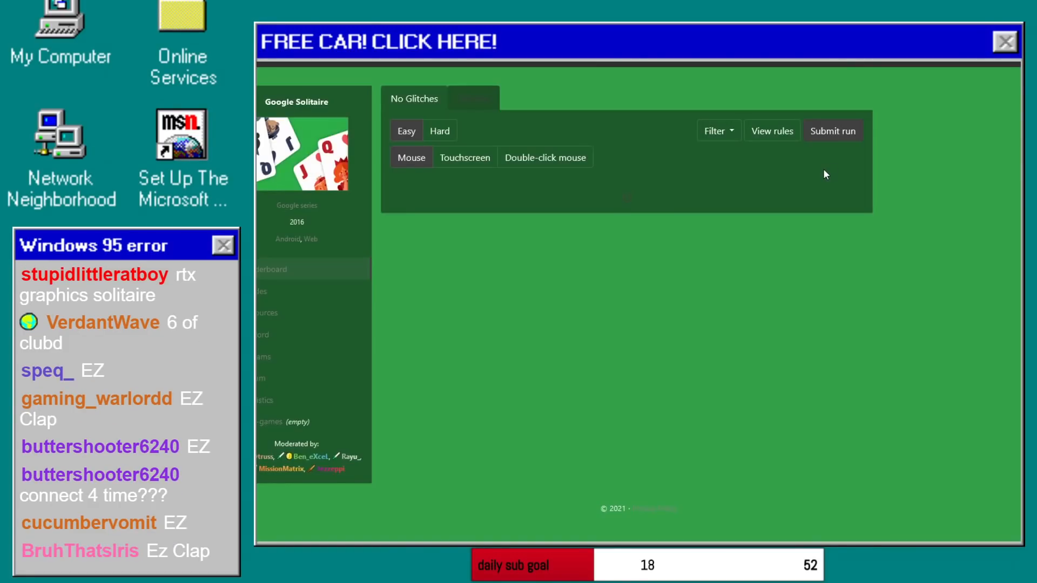